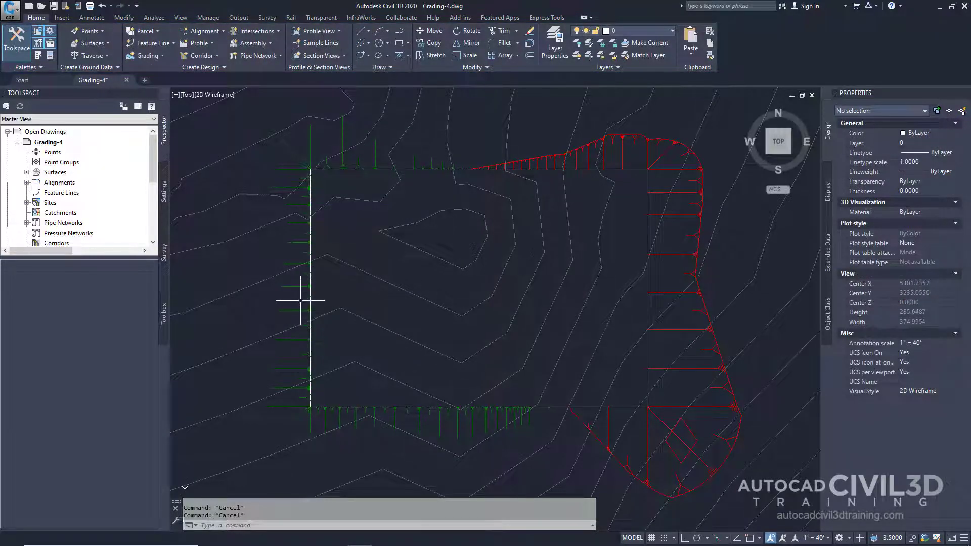
mouse_move(270, 304)
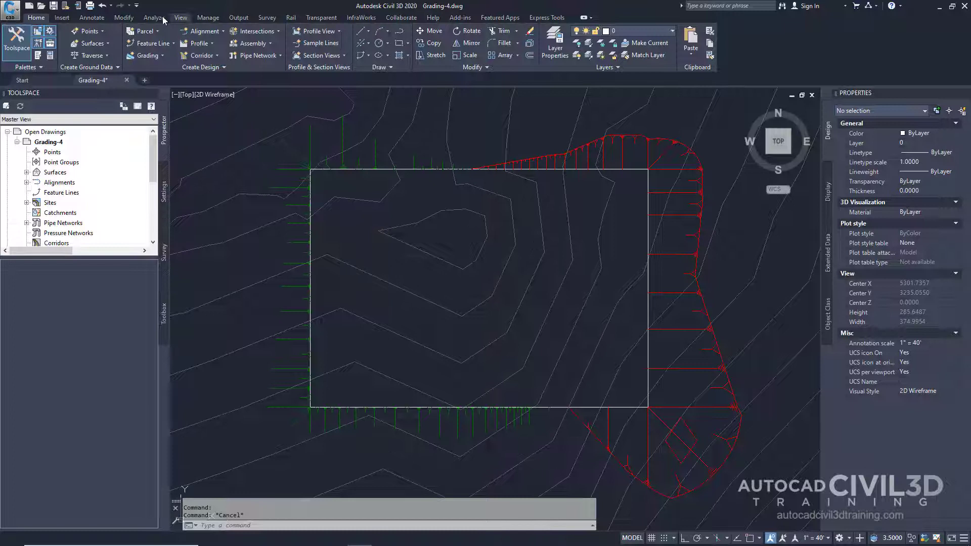
- Start the Elevation Editor from the Modify tab for the building pad feature line
left_click(124, 17)
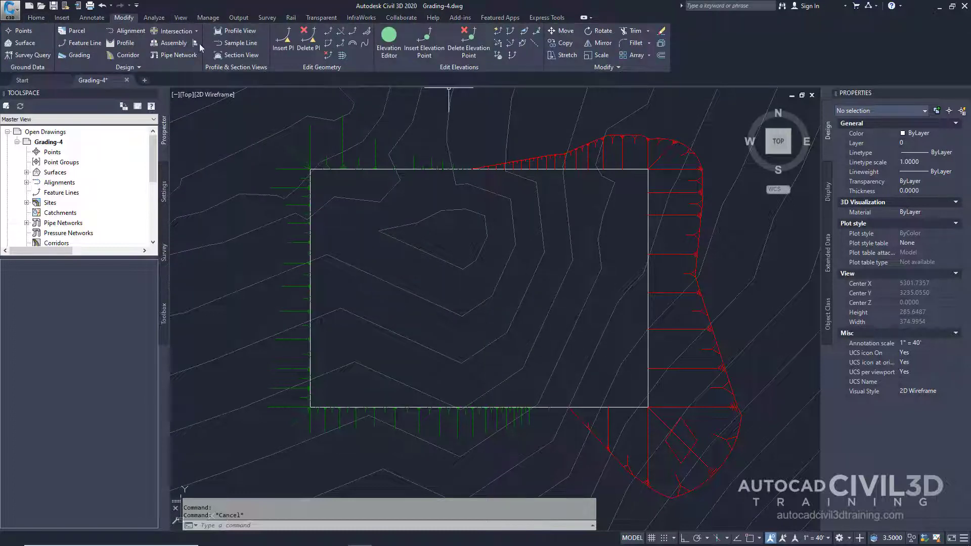
mouse_move(474, 71)
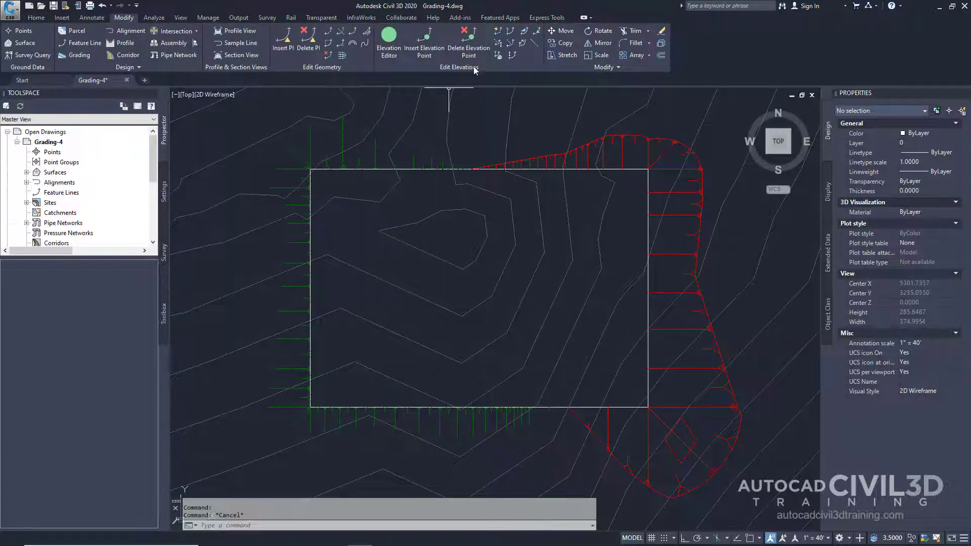
mouse_move(389, 40)
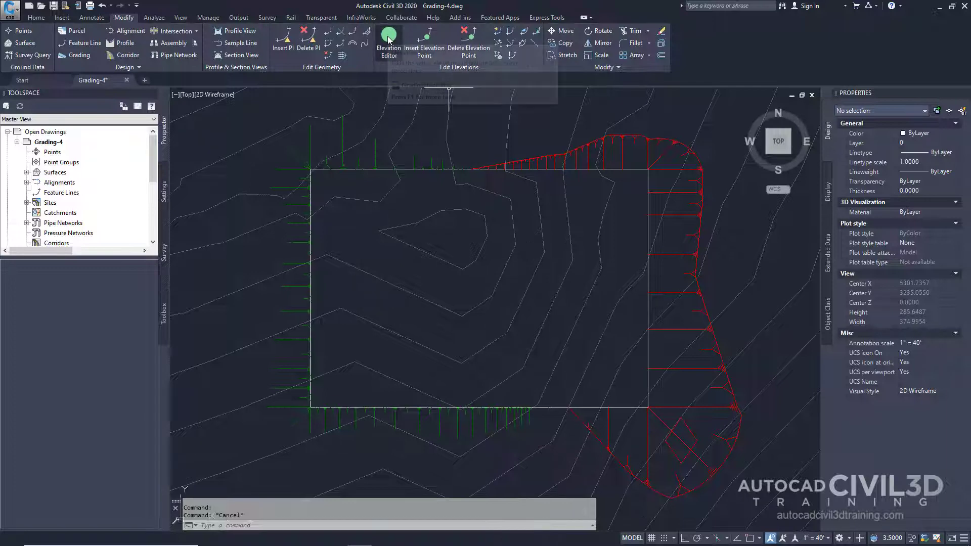
left_click(387, 39)
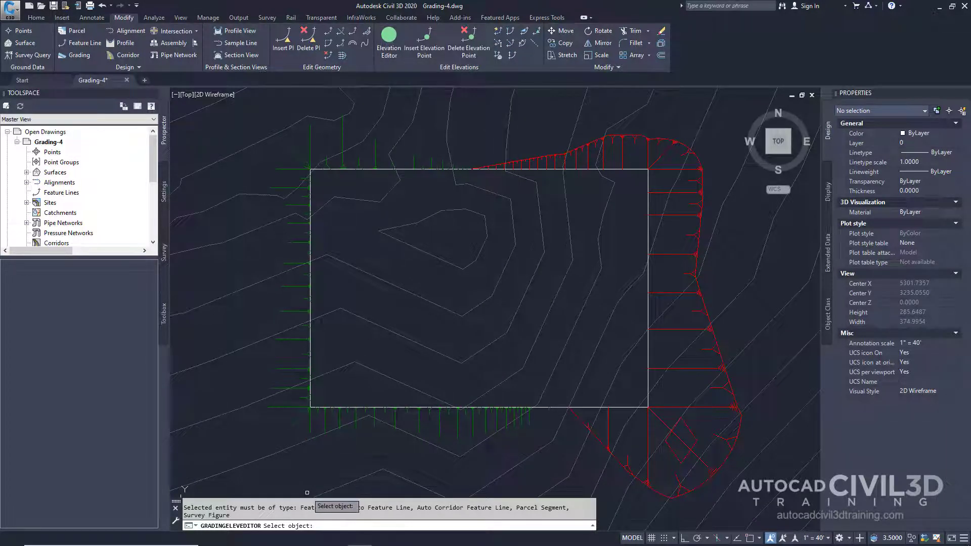
mouse_move(647, 228)
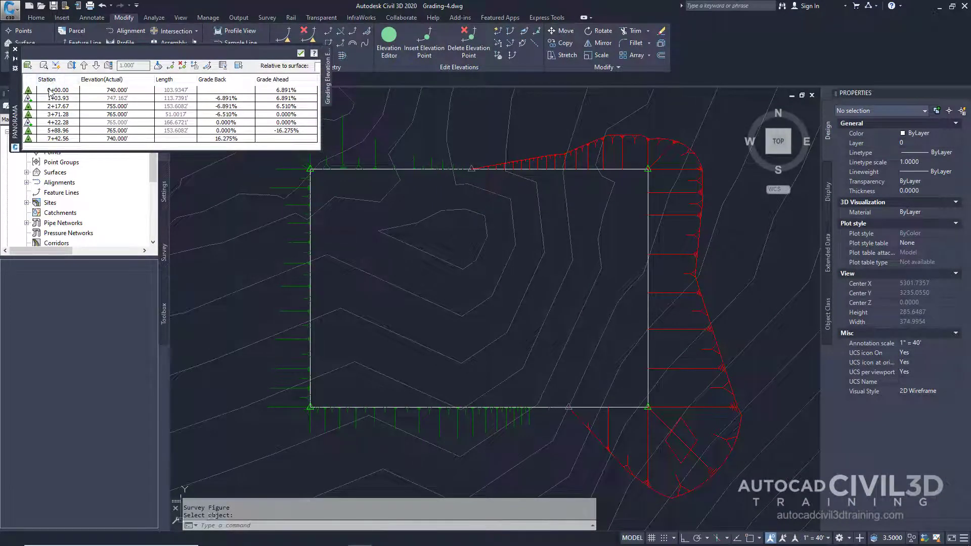
- Set the elevation of stations 2+17.67 and 3+71.28 to 730
left_click(46, 105)
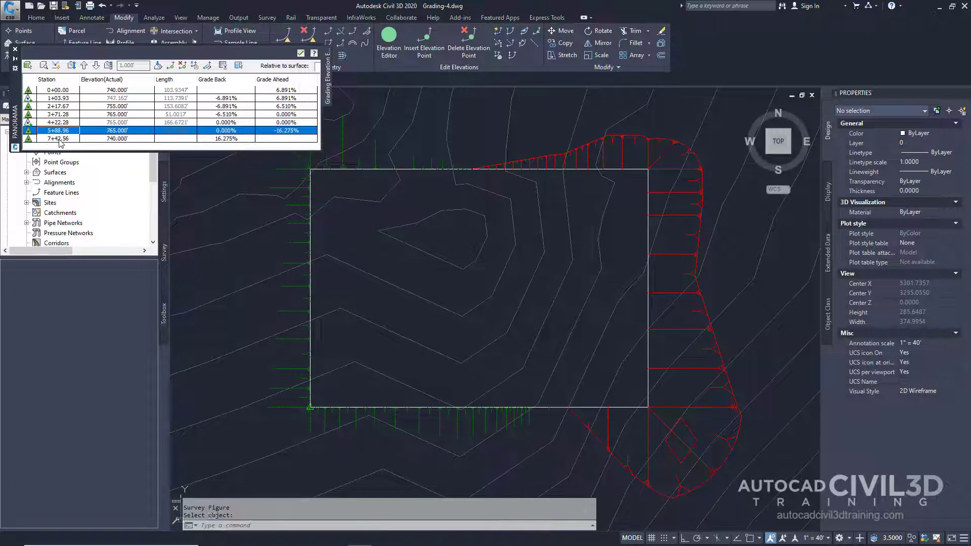
left_click(48, 138)
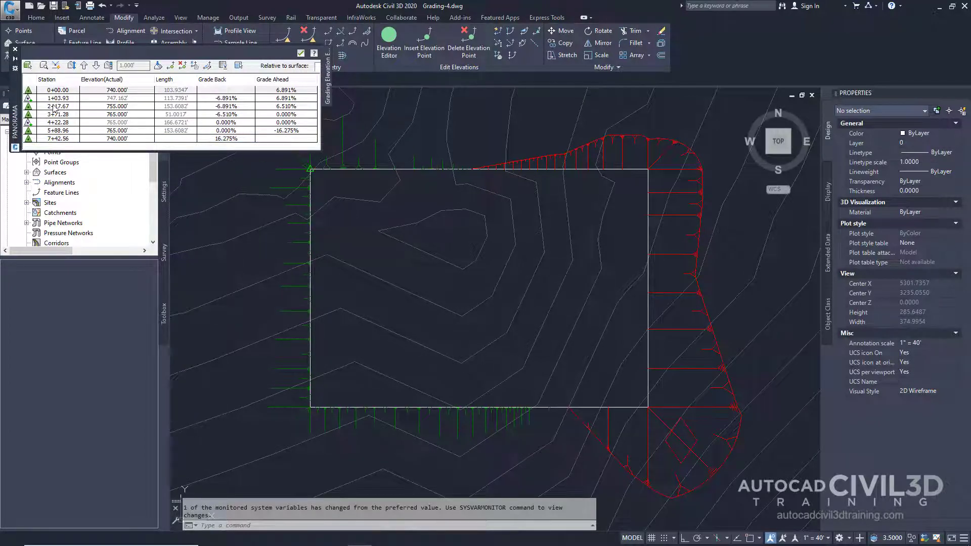
left_click(56, 106)
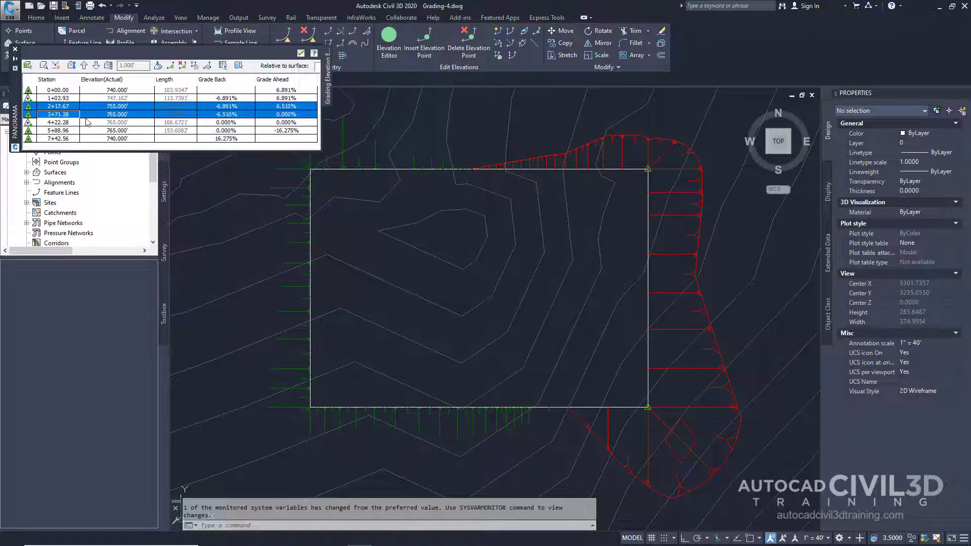
double_click(94, 106)
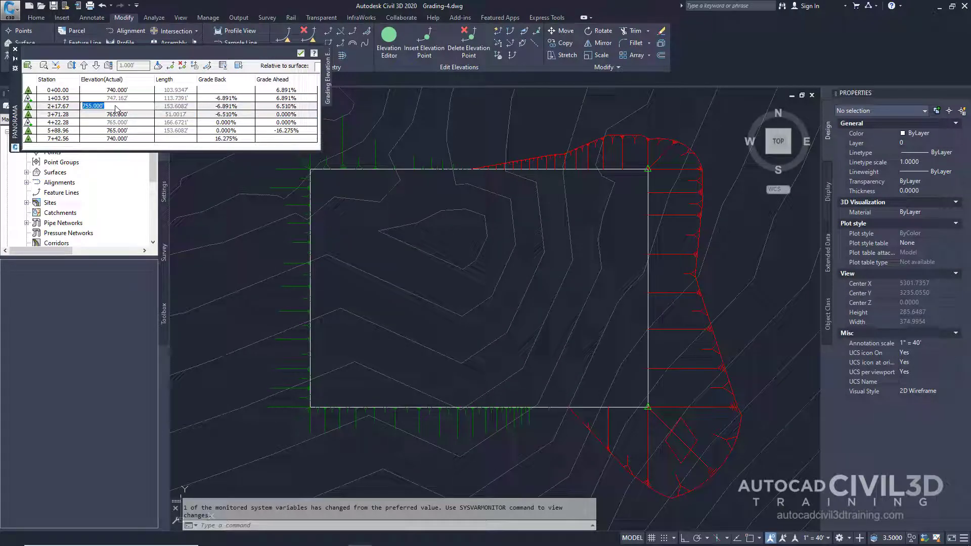
type("730")
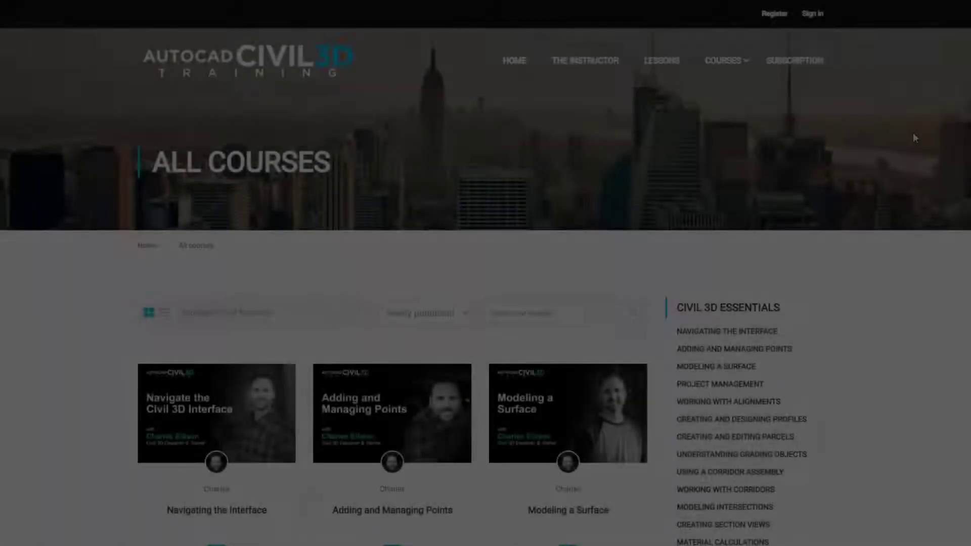
- Scroll the Creating and Designing Profiles course page and view its lecture curriculum
scroll("down", 3)
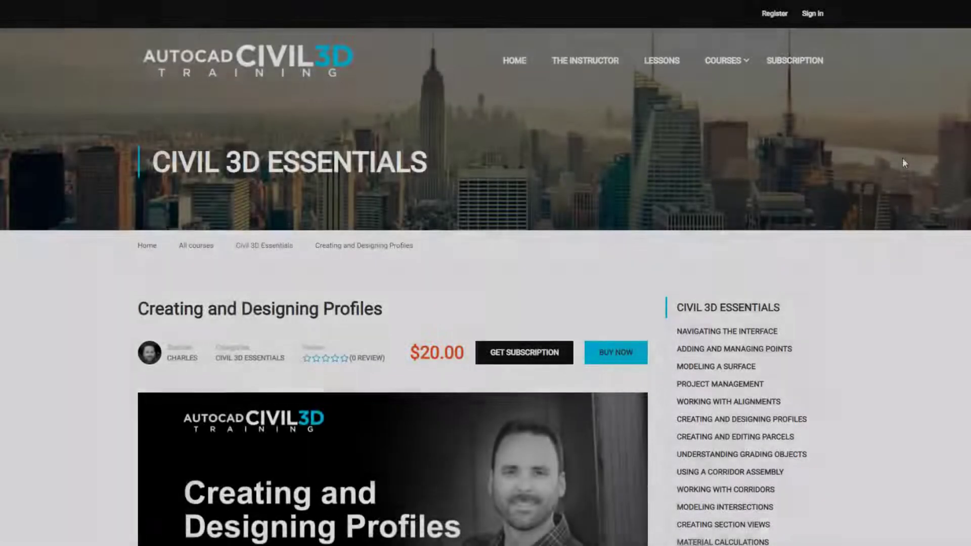
scroll("down", 3)
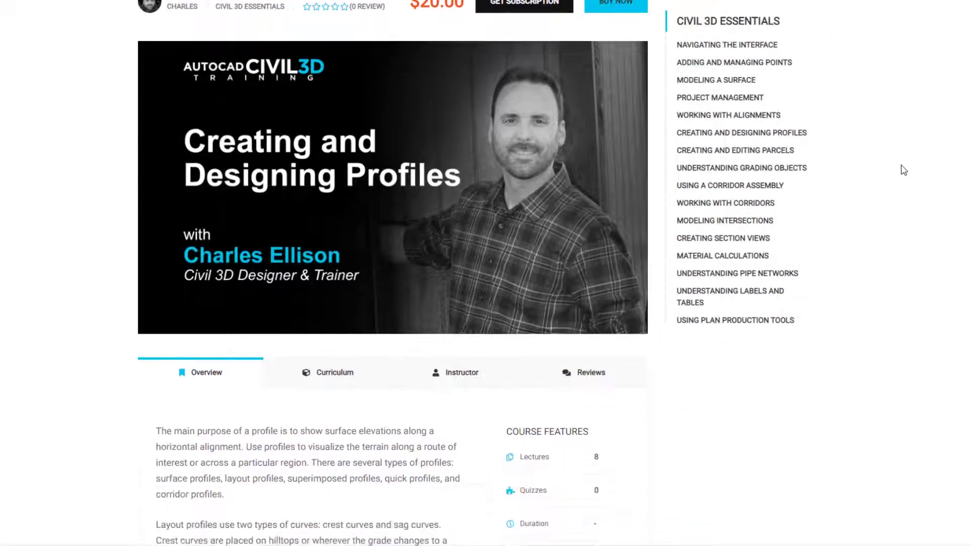
left_click(335, 372)
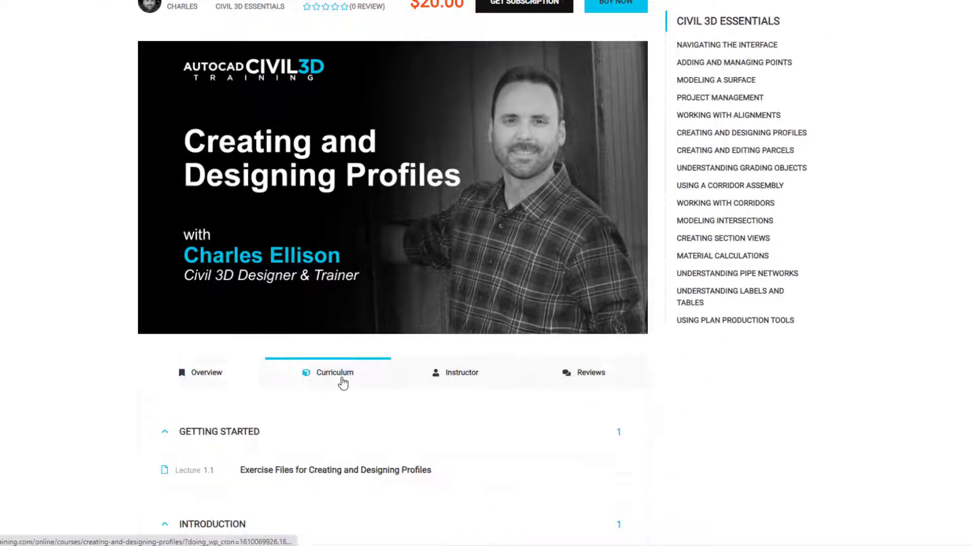
scroll("down", 3)
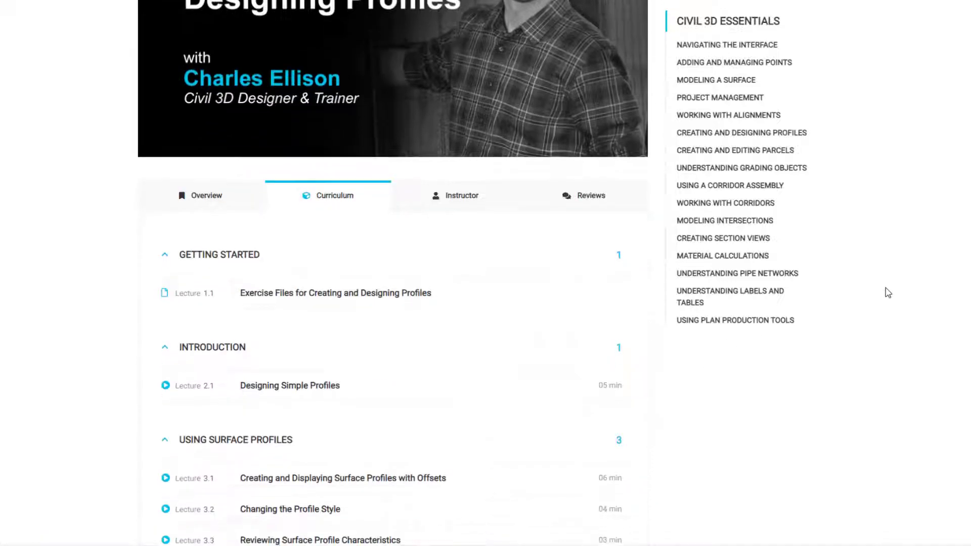
scroll("down", 3)
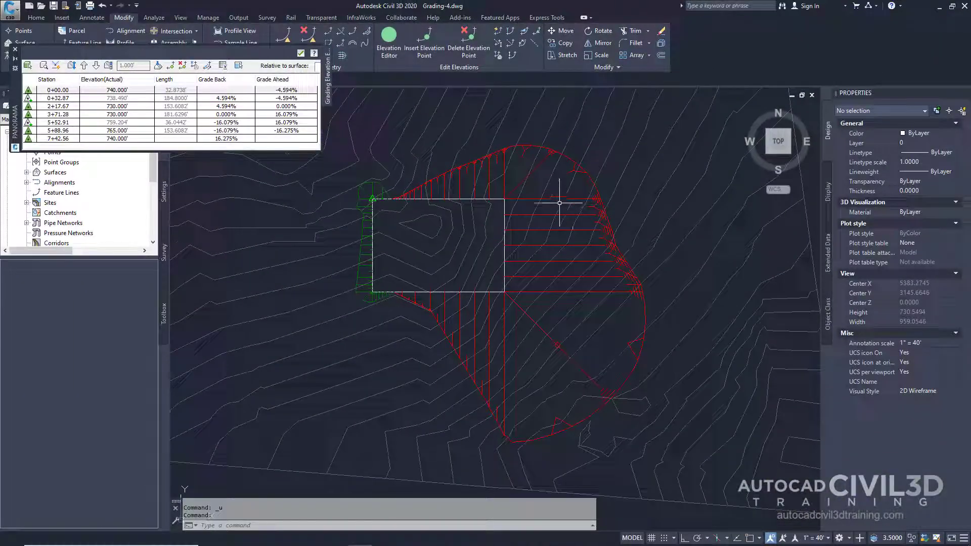
- Select feature line rows from station 0+00.00 through 3+71.28
left_click(46, 90)
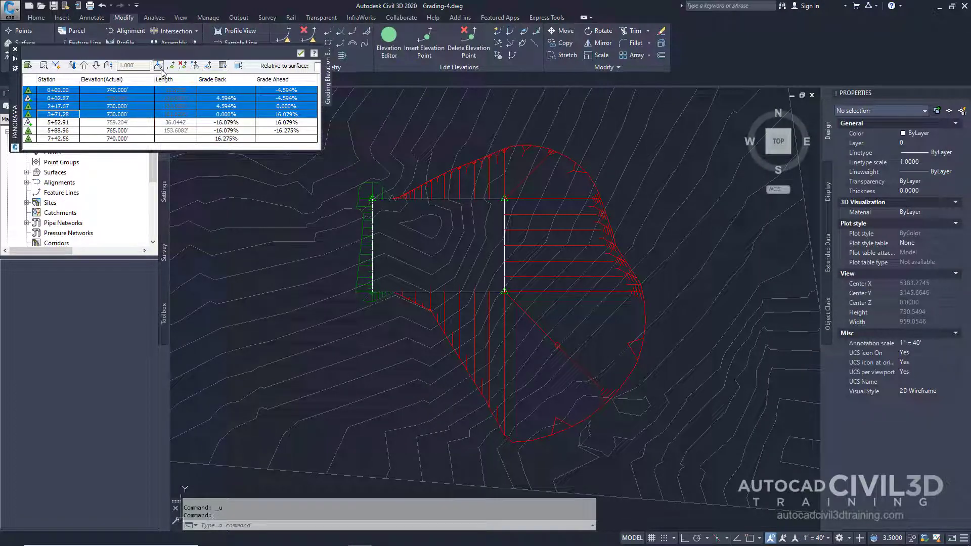
mouse_move(158, 65)
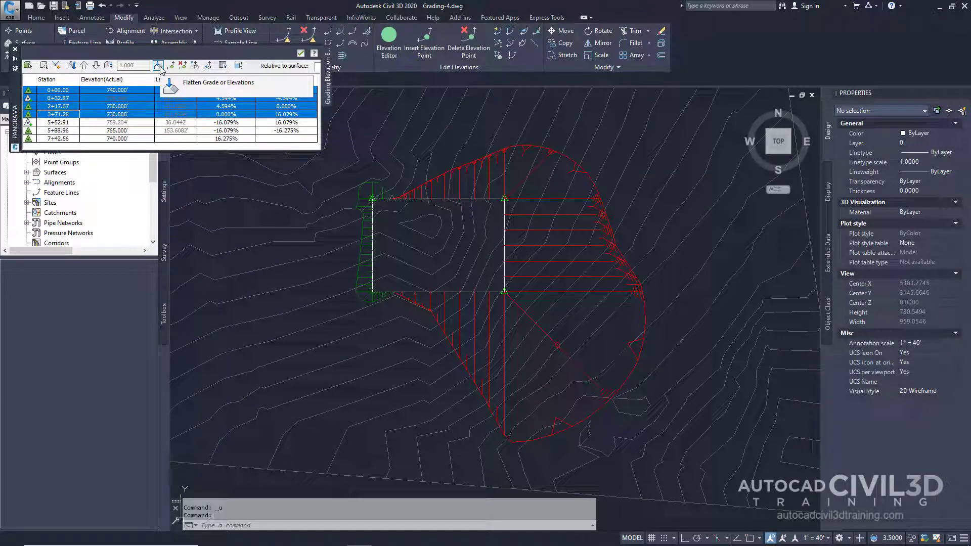
- Flatten the four selected points to a constant grade
left_click(159, 65)
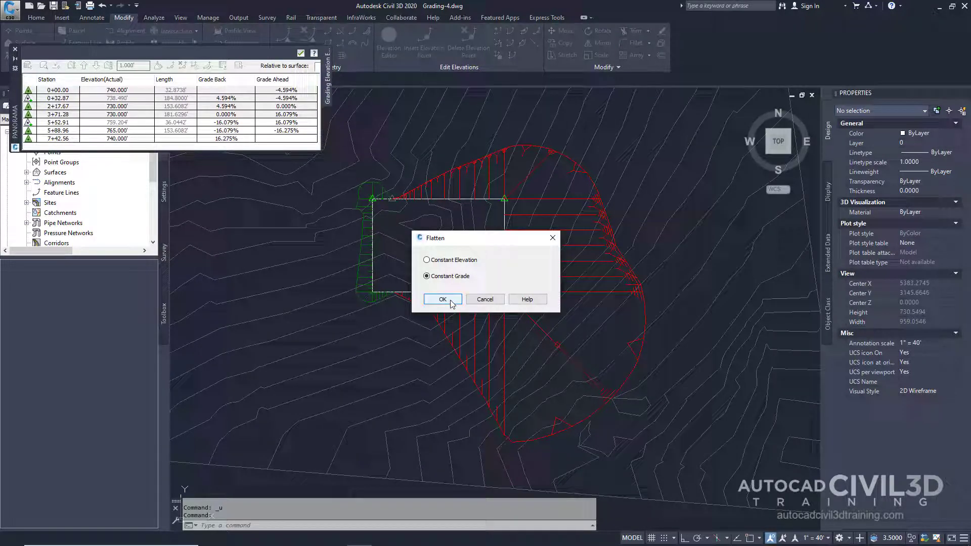
left_click(442, 298)
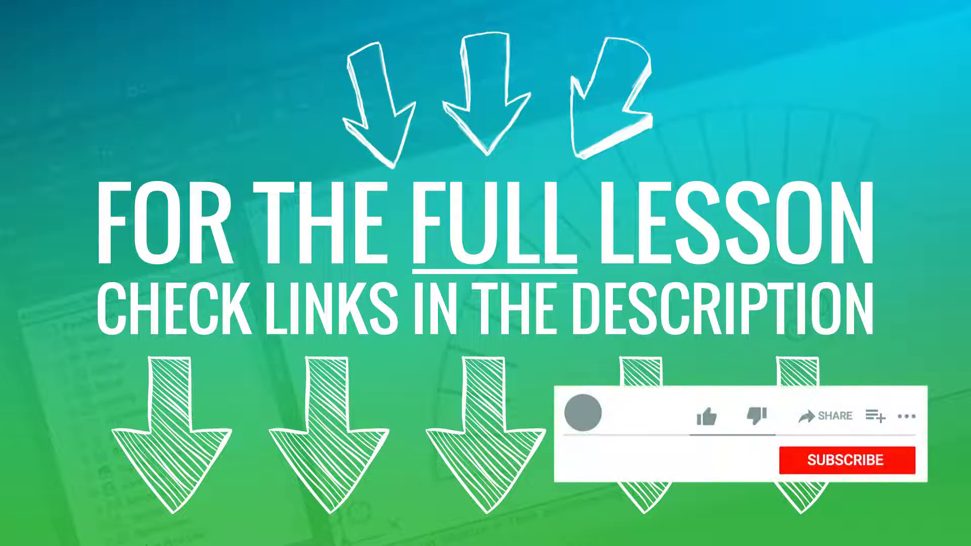
left_click(848, 461)
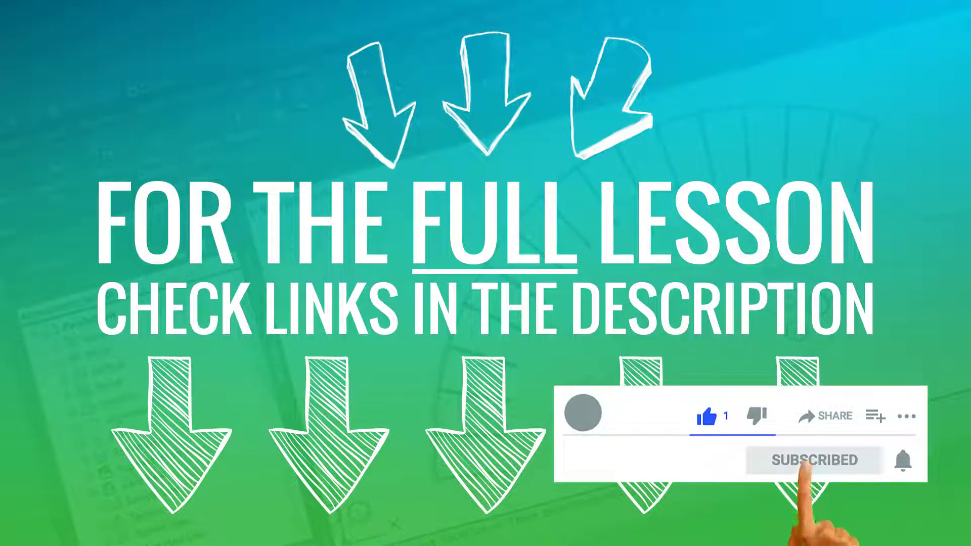